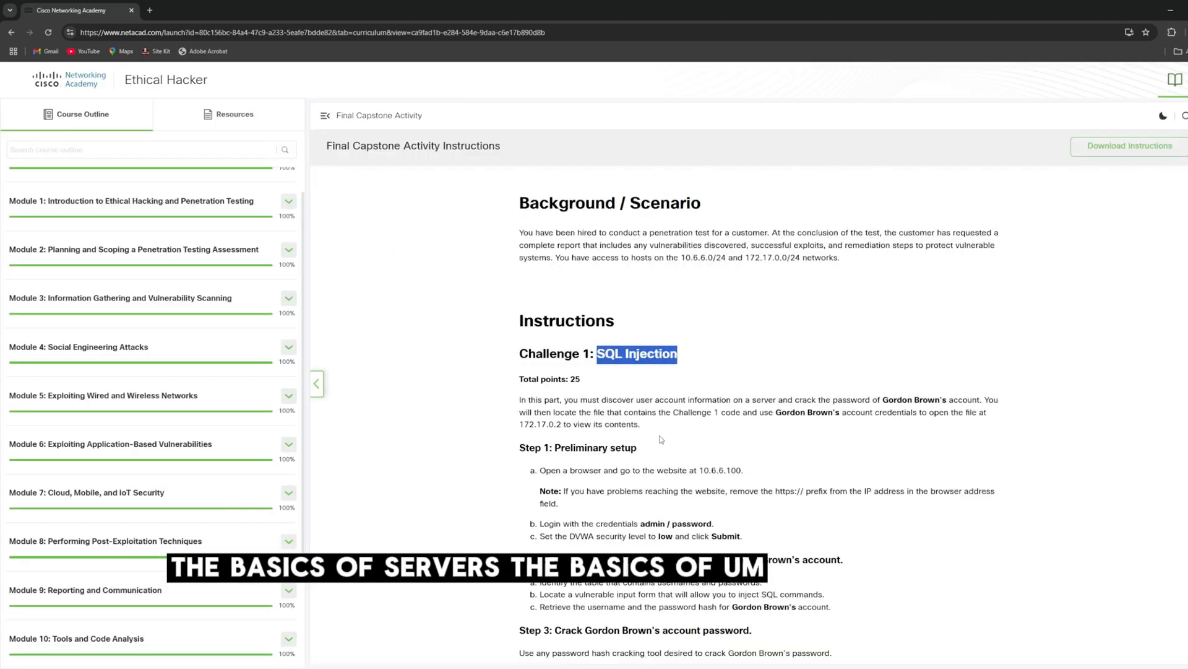
Expand the Ethical Hacker Course Final Exam section to list its Final Exam and End of Course Survey
{"action": "scroll", "scroll_direction": "down", "scroll_amount": 3}
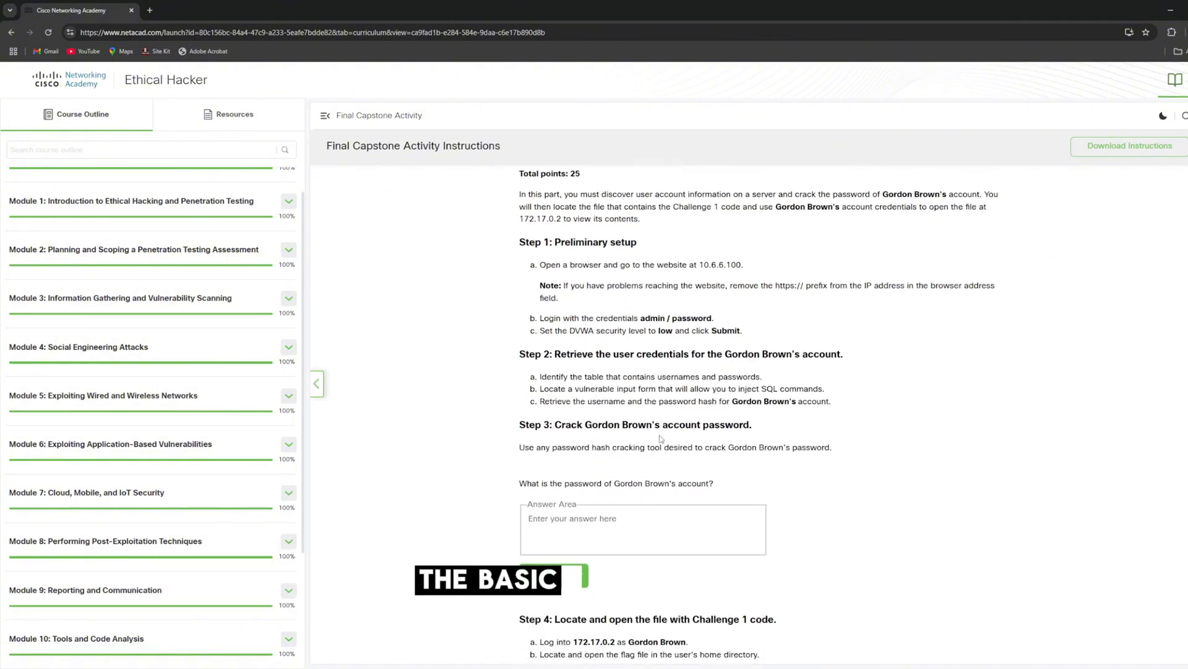
{"action": "scroll", "scroll_direction": "down", "scroll_amount": 3}
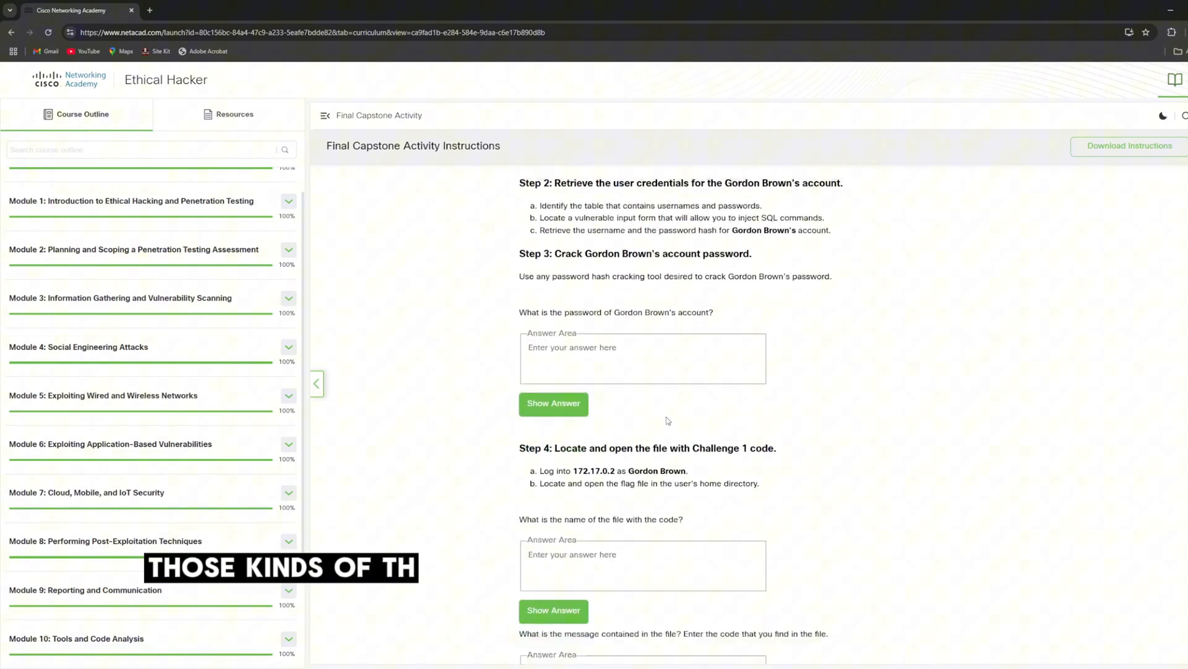
{"action": "scroll", "scroll_direction": "down", "scroll_amount": 3}
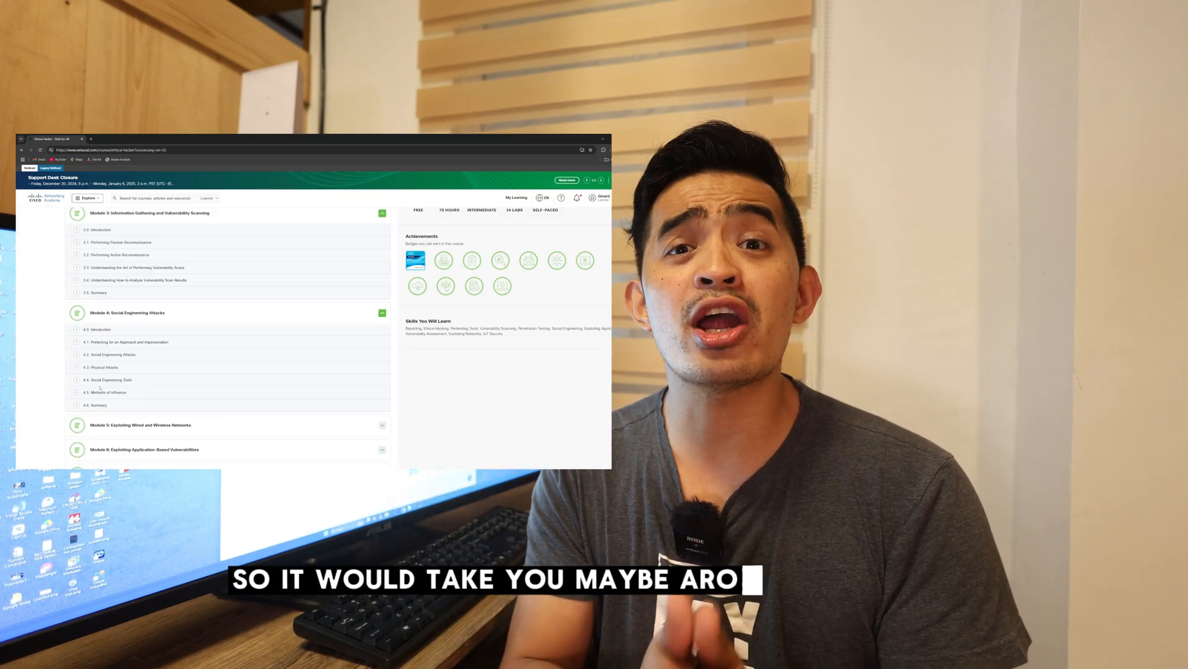
{"action": "scroll", "scroll_direction": "down", "scroll_amount": 3}
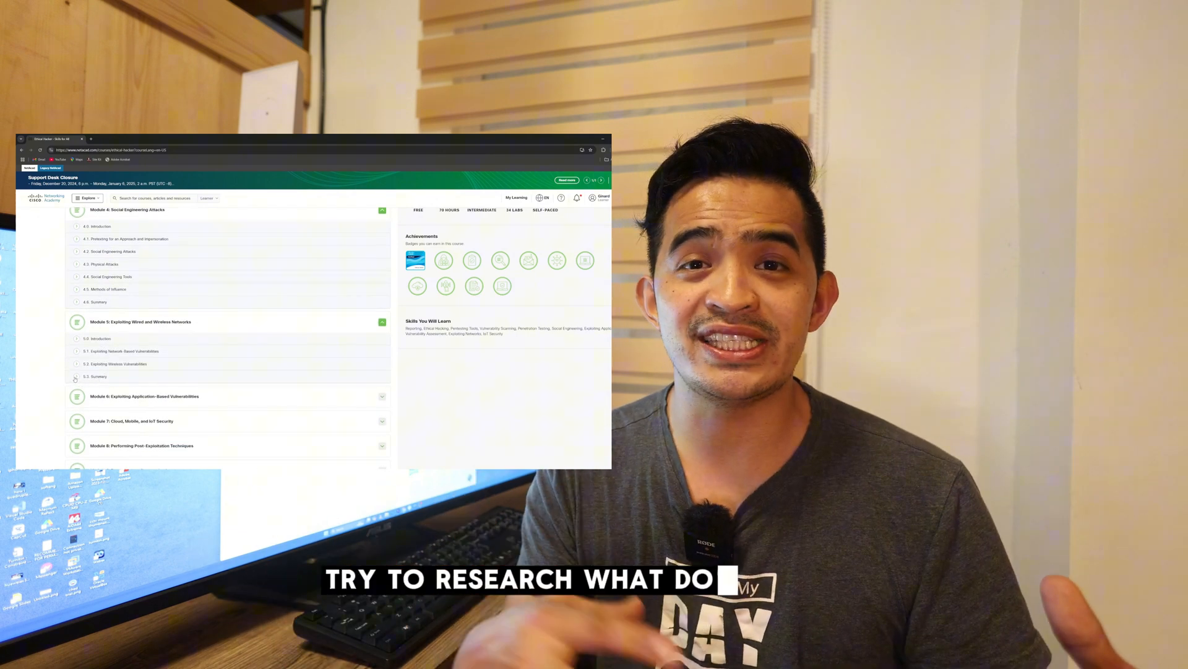
{"action": "left_click", "coordinate": [95, 376]}
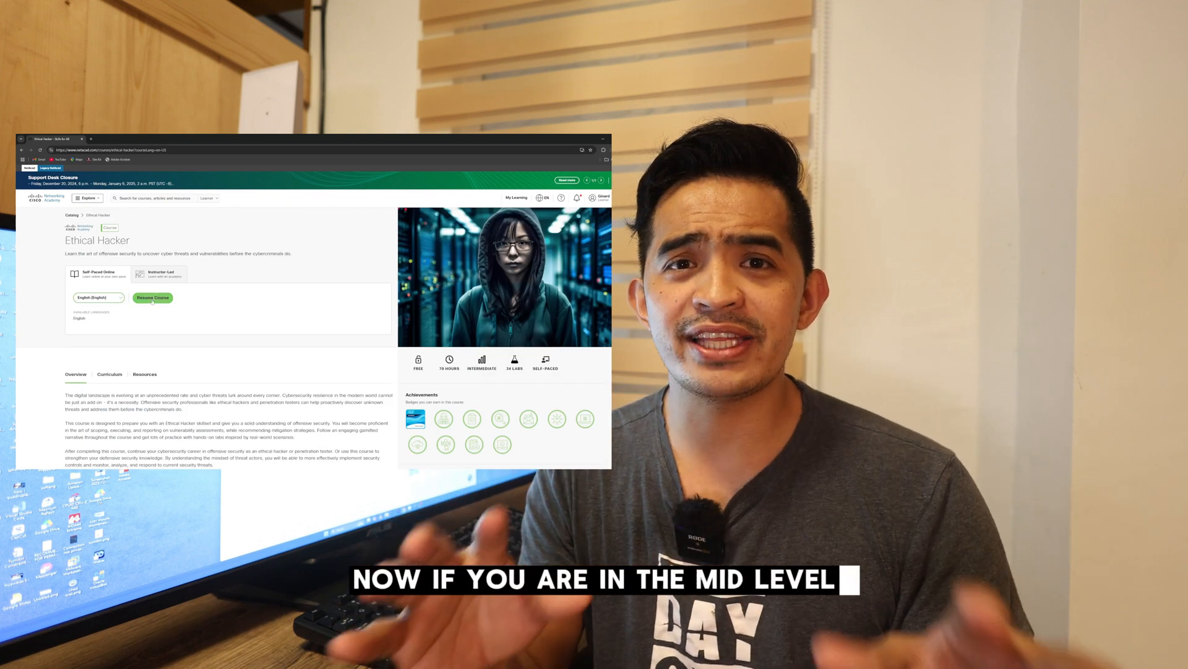
{"action": "left_click", "coordinate": [151, 297]}
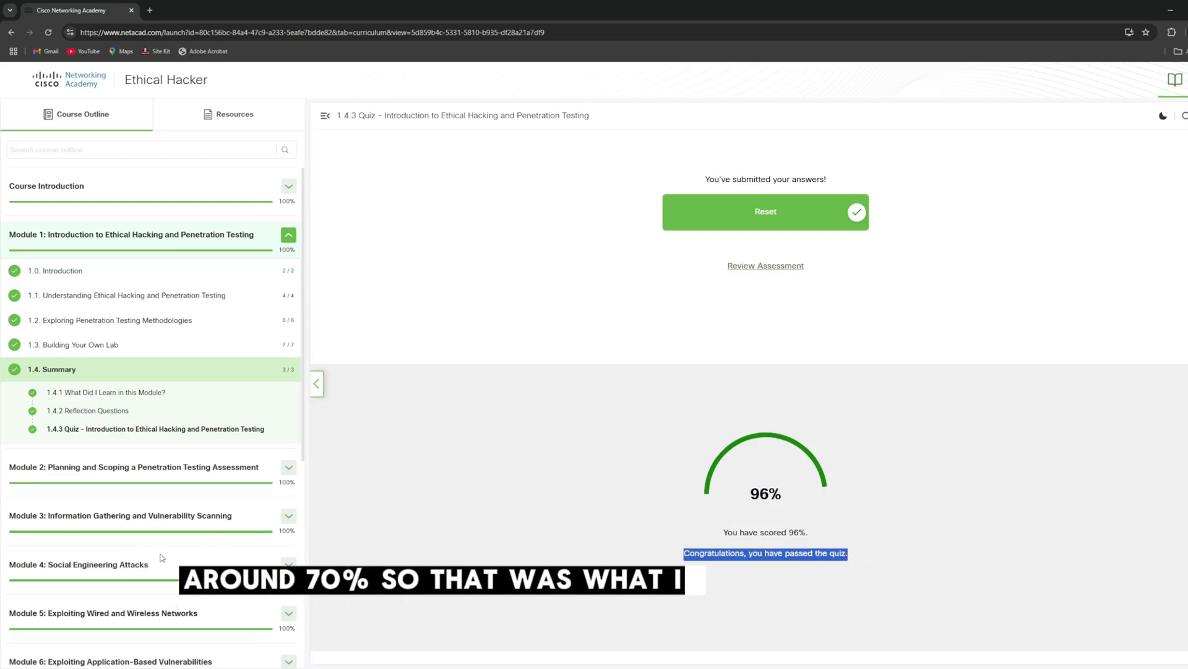
{"action": "scroll", "scroll_direction": "down", "scroll_amount": 3}
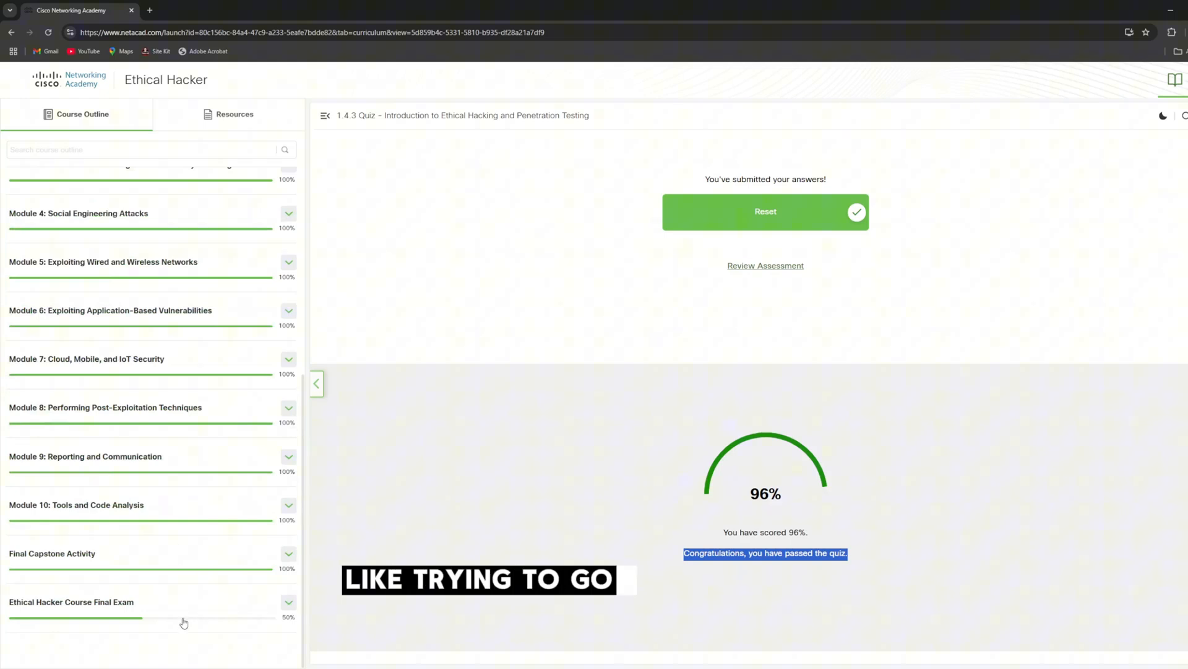
{"action": "left_click", "coordinate": [288, 605]}
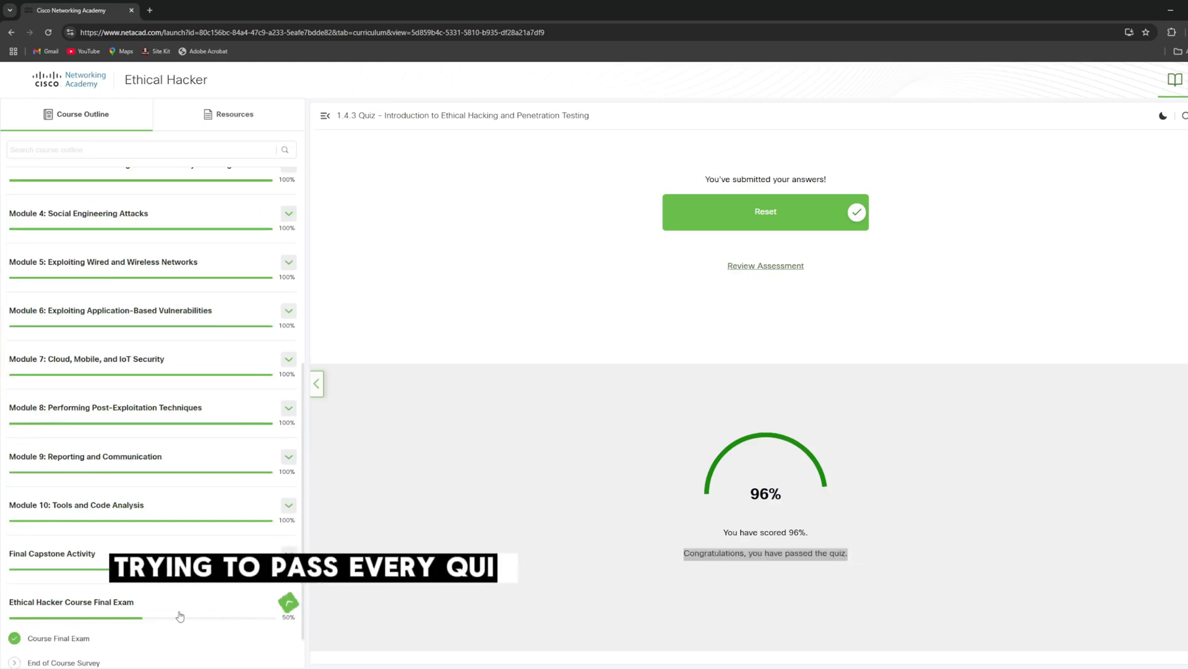